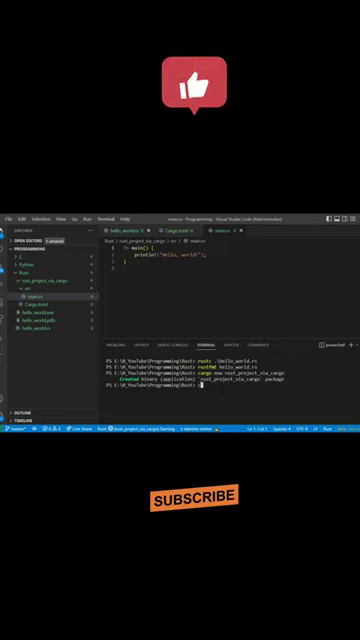
Change into rust_project_via_cargo, build with cargo, and expand target/debug to show the output.
text(cd rust_project_via_cargo\)
text(cargo build)
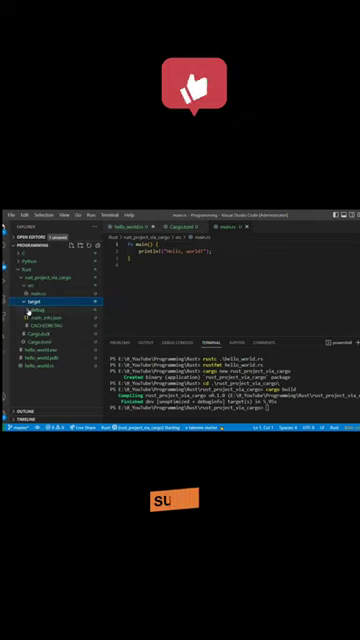
click(38, 302)
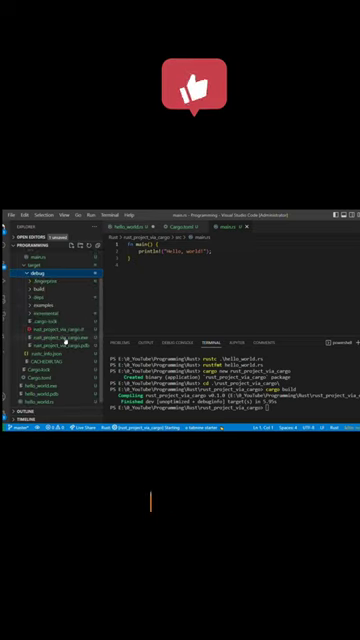